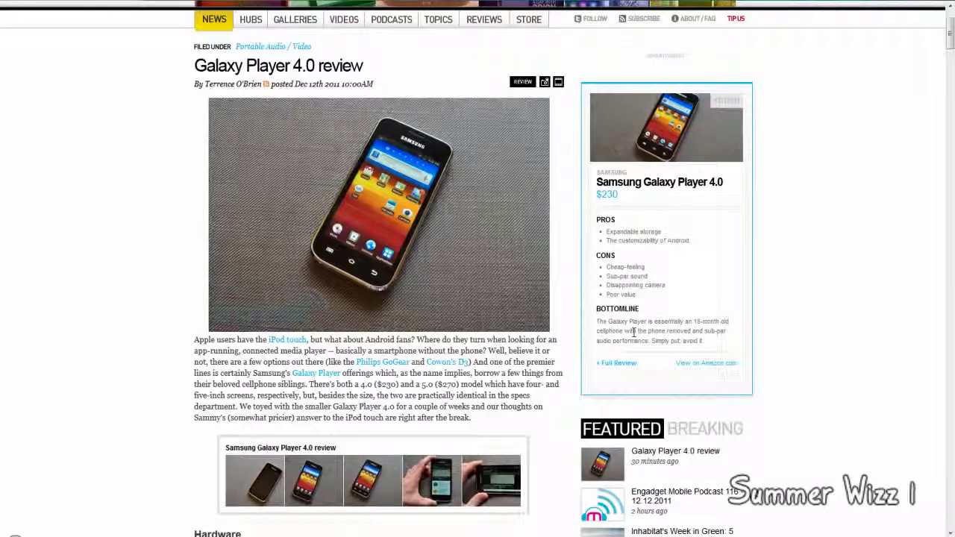
mouse_move(493, 340)
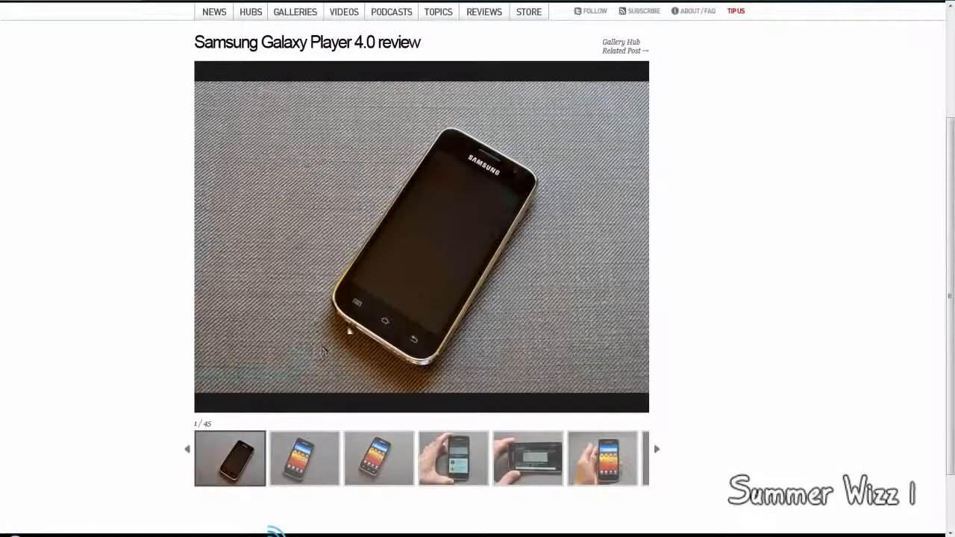
Advance the review gallery to photo 13 of 45, the player's white back
scroll(down, 3)
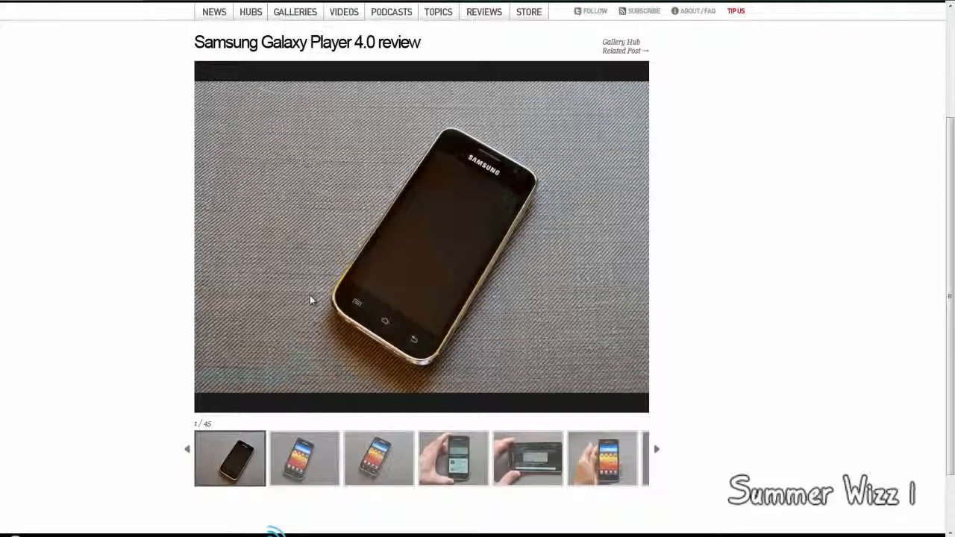
mouse_move(426, 377)
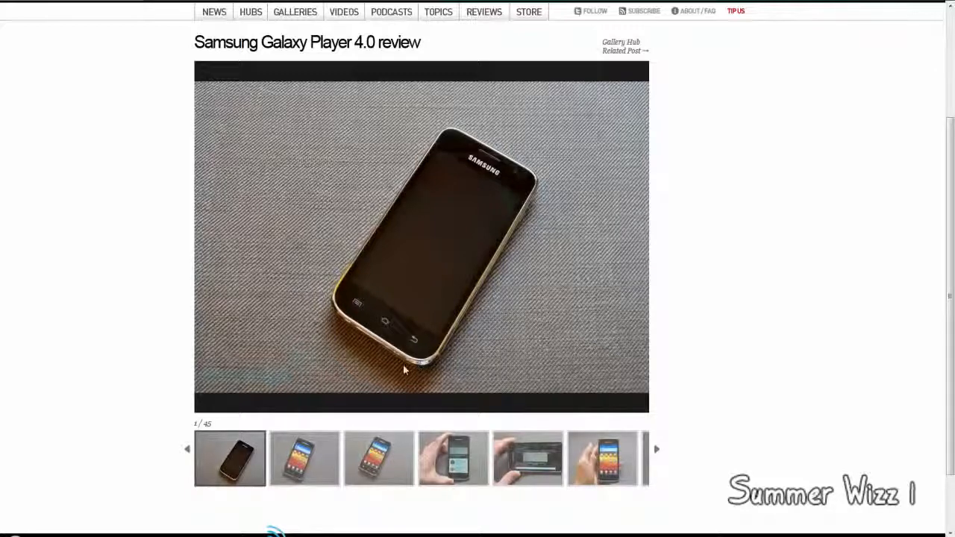
click(305, 469)
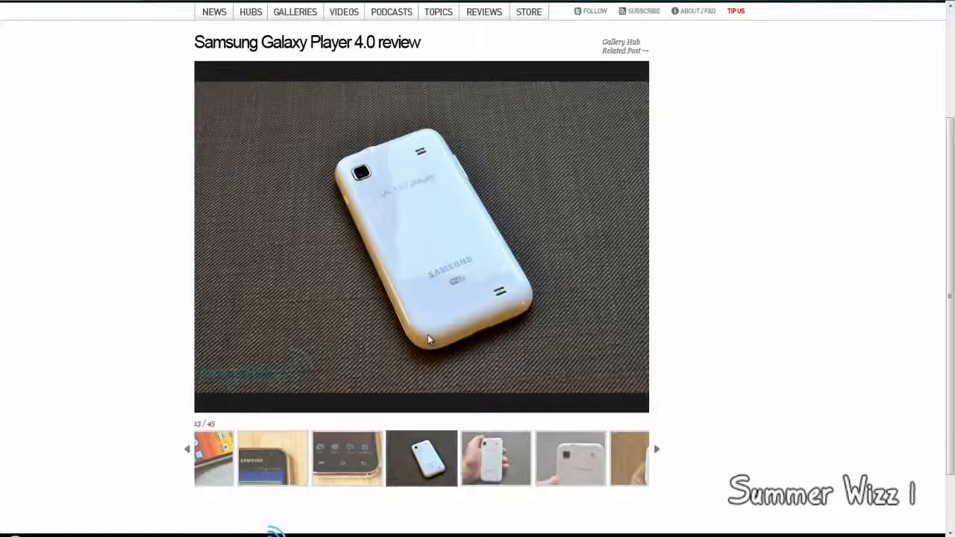
mouse_move(415, 272)
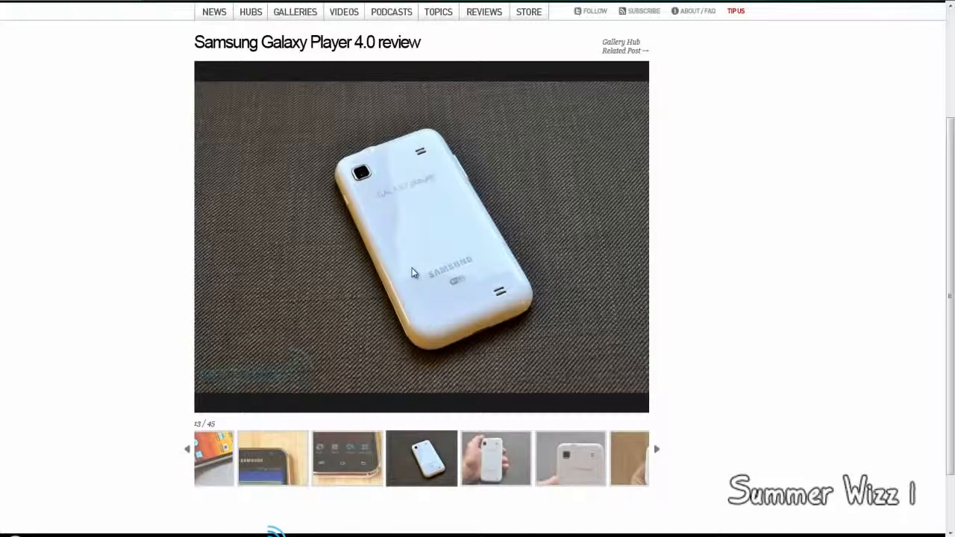
mouse_move(462, 300)
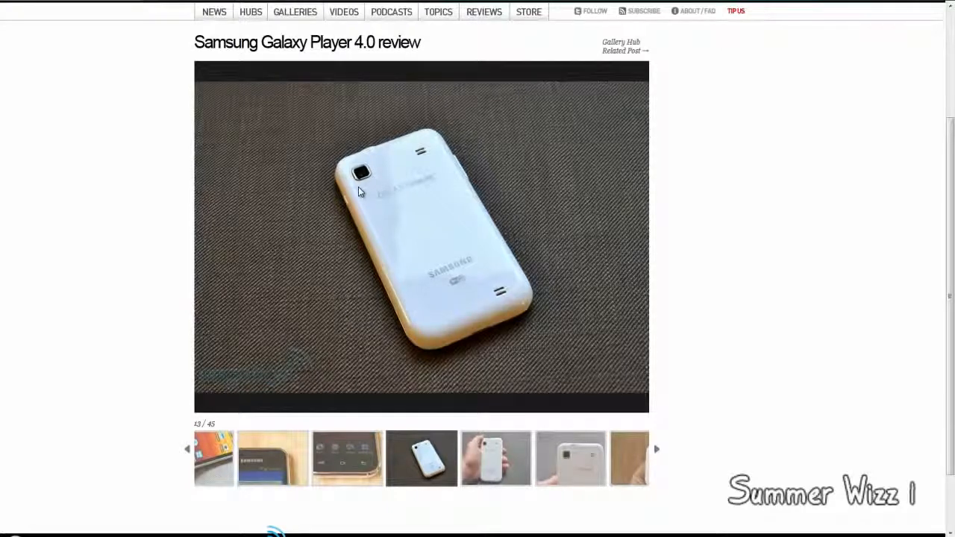
mouse_move(102, 173)
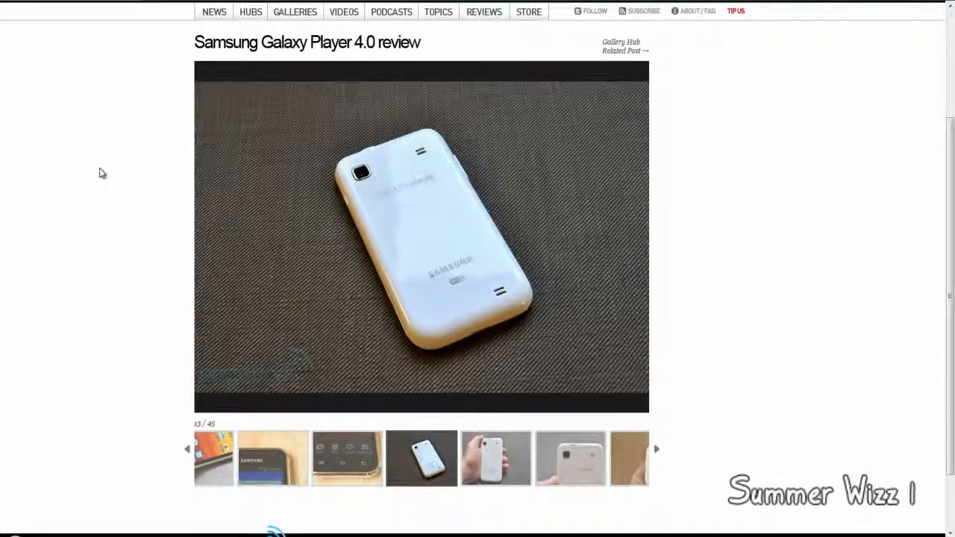
Read through the hardware section to 'Performance and battery life' and its battery photo
scroll(down, 3)
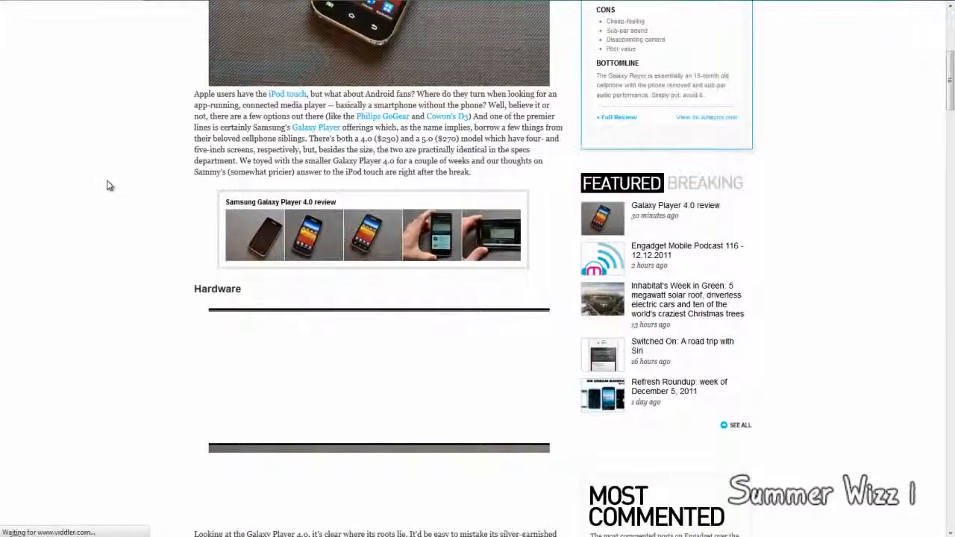
scroll(down, 3)
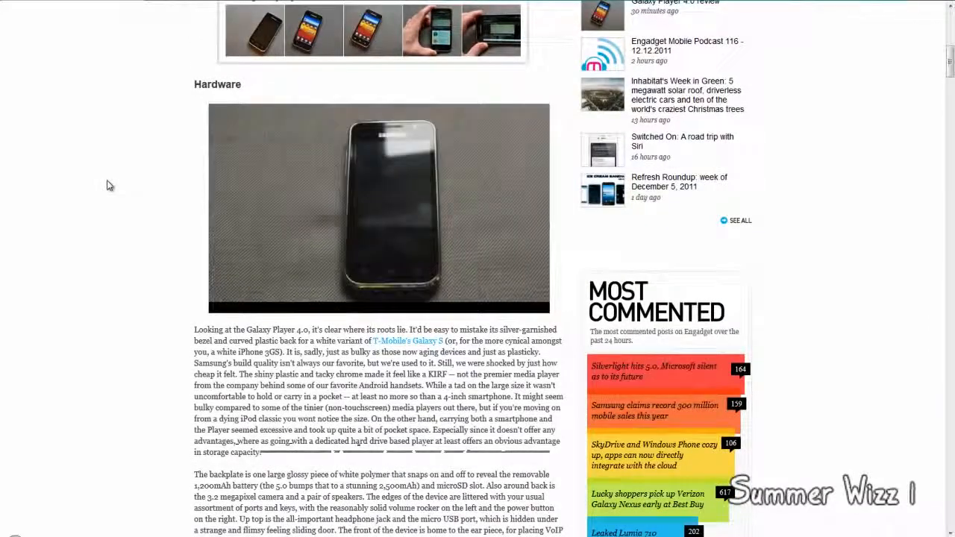
scroll(down, 3)
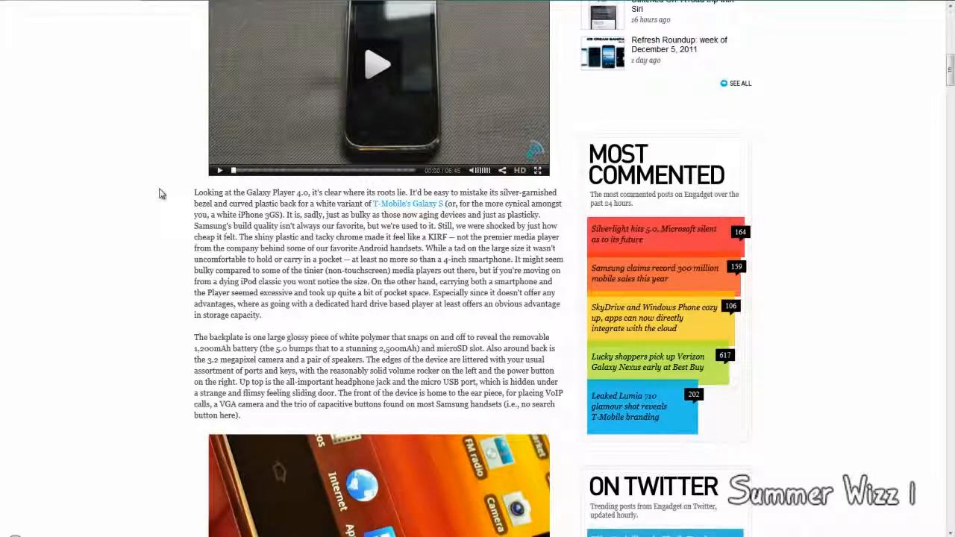
mouse_move(82, 192)
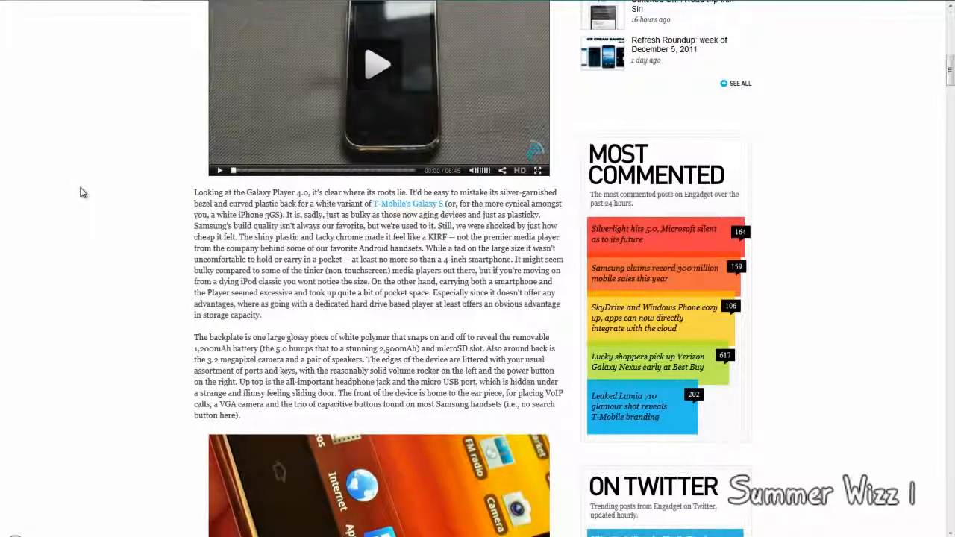
scroll(down, 3)
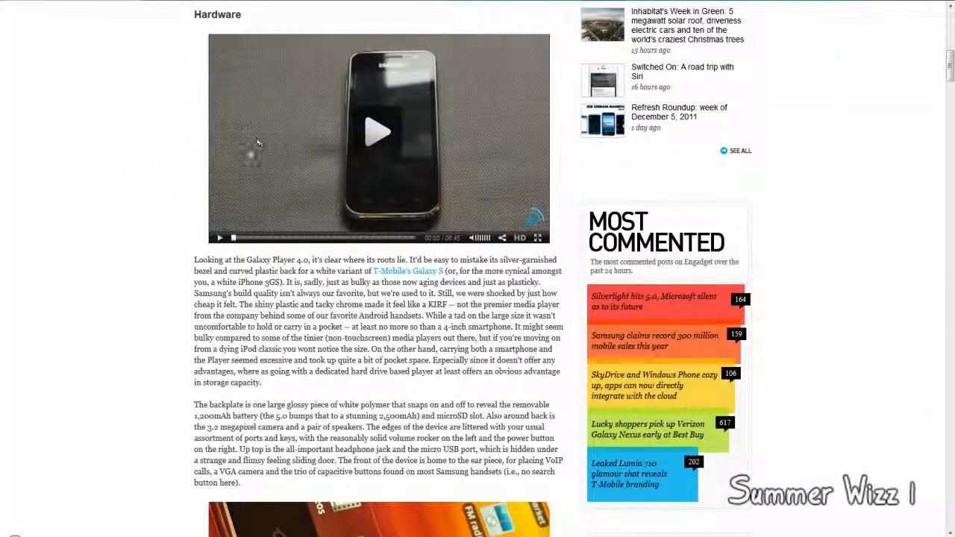
mouse_move(417, 428)
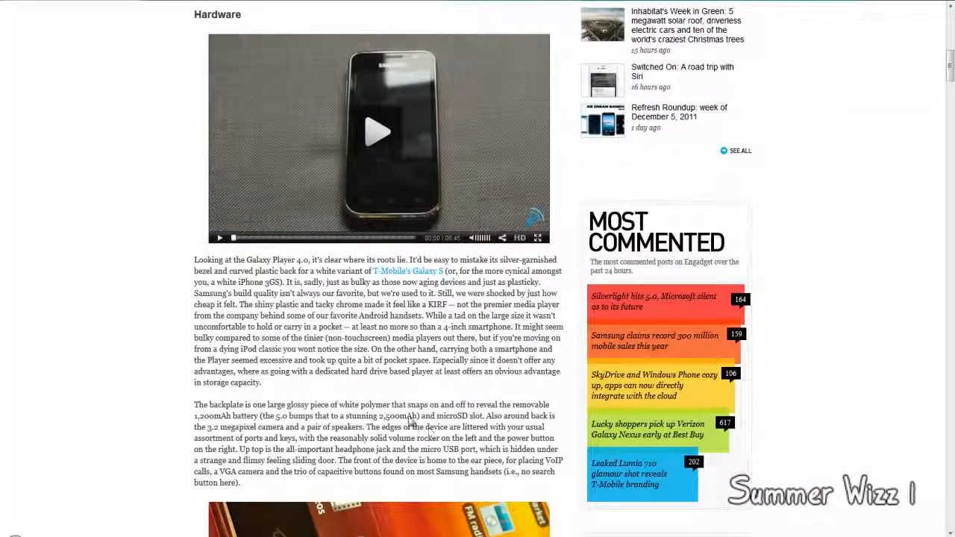
scroll(down, 3)
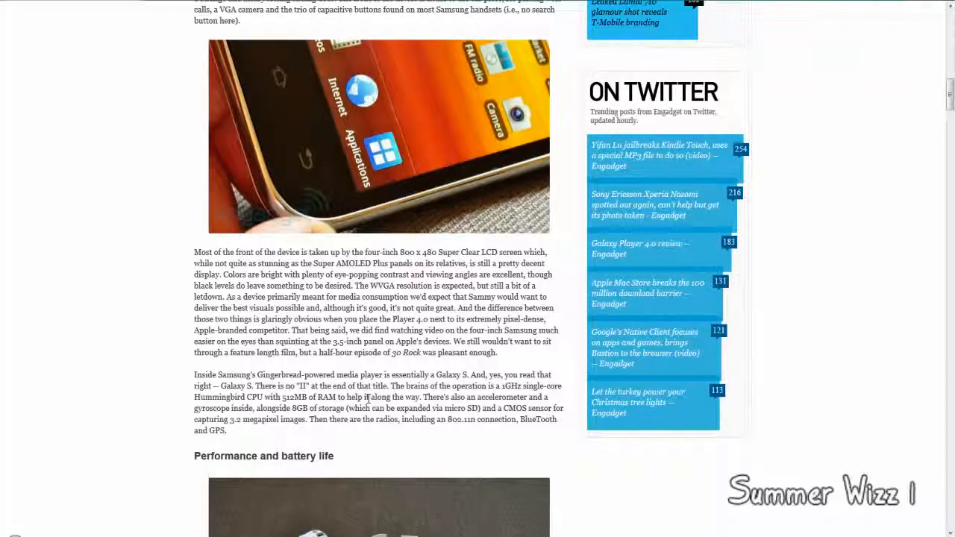
scroll(down, 3)
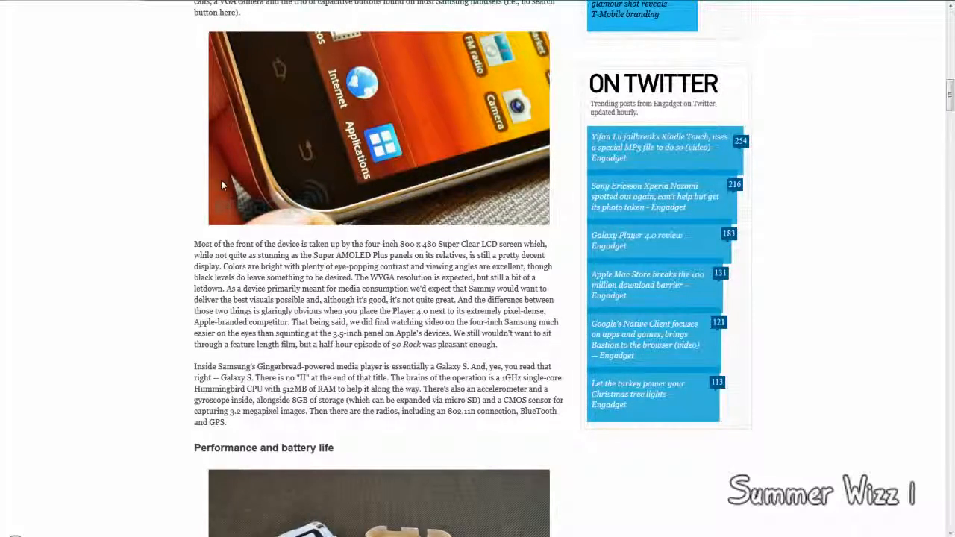
mouse_move(228, 193)
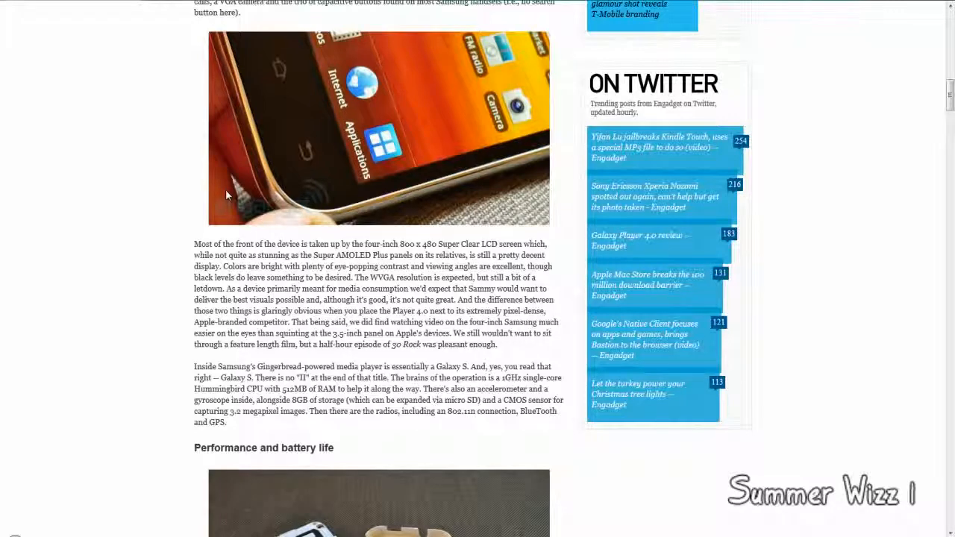
scroll(down, 3)
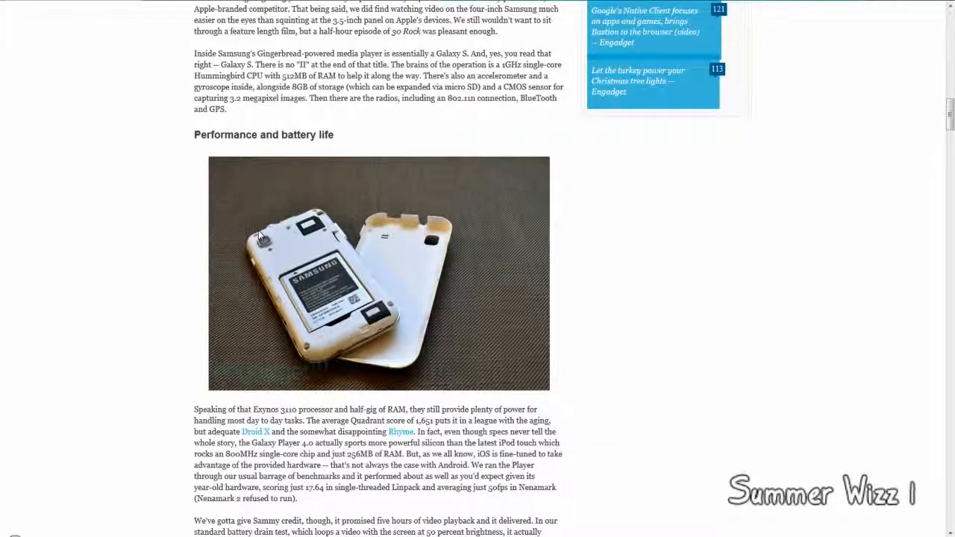
Read past the battery paragraphs through the Sound section to the Camera heading
scroll(down, 3)
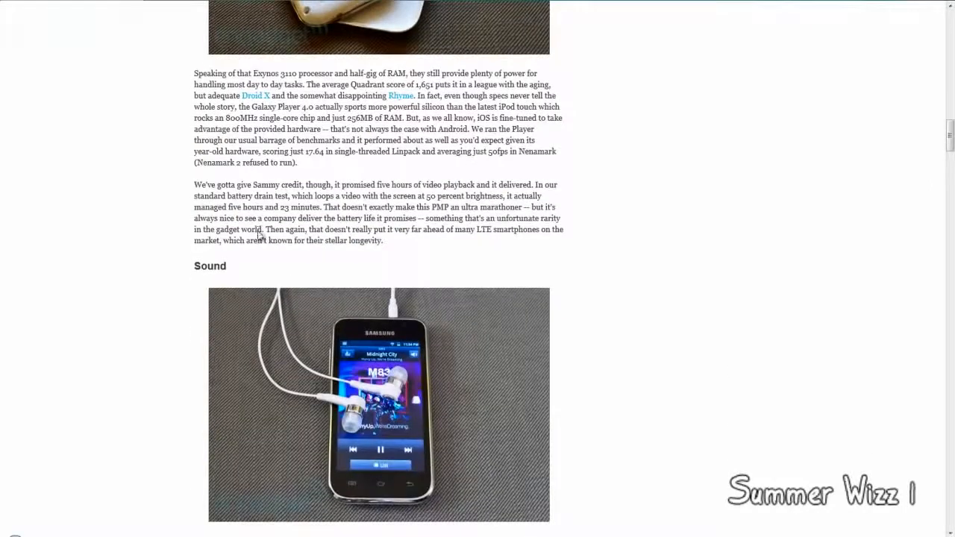
scroll(down, 3)
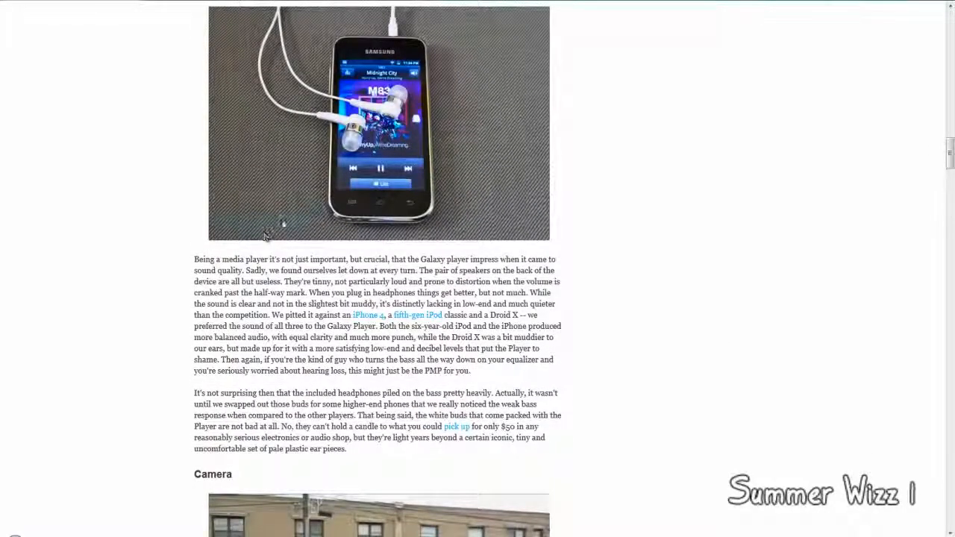
mouse_move(308, 203)
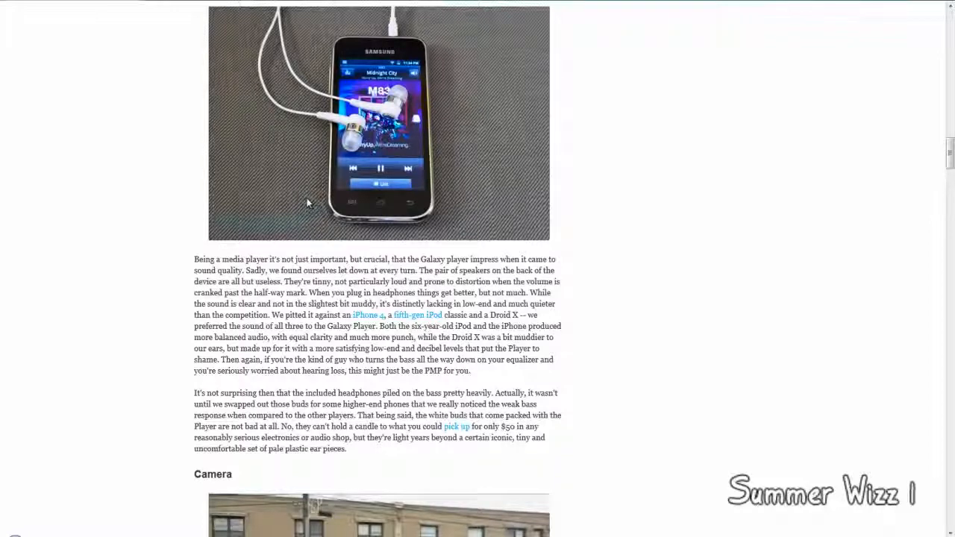
mouse_move(447, 259)
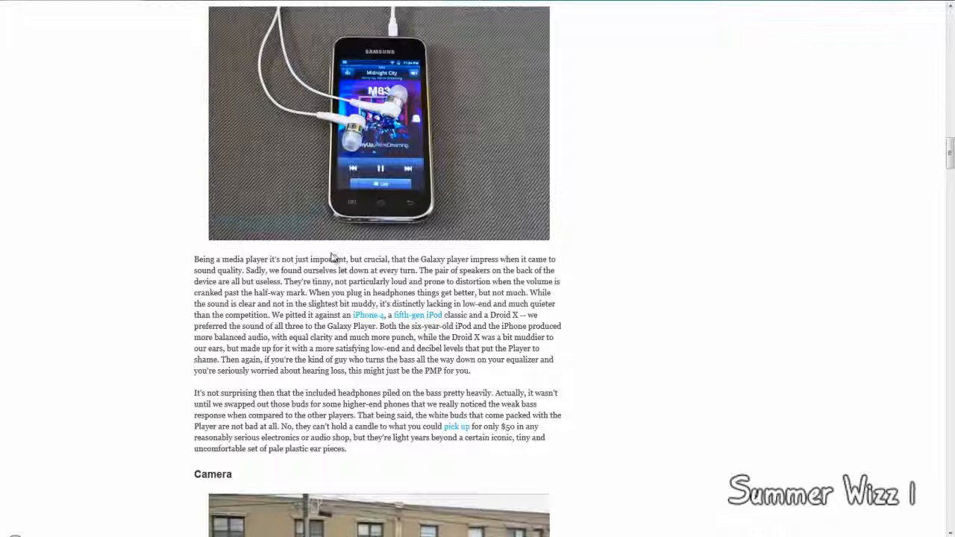
mouse_move(336, 254)
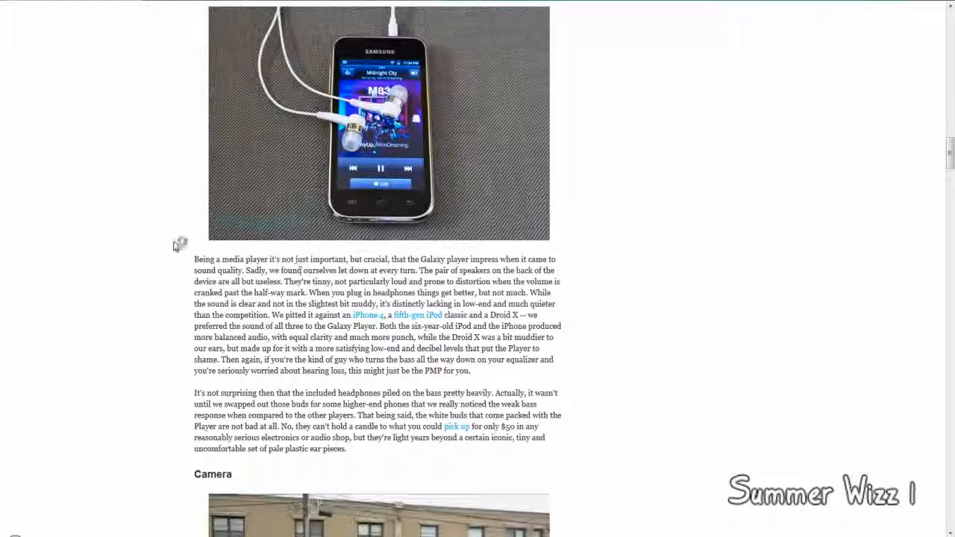
mouse_move(460, 159)
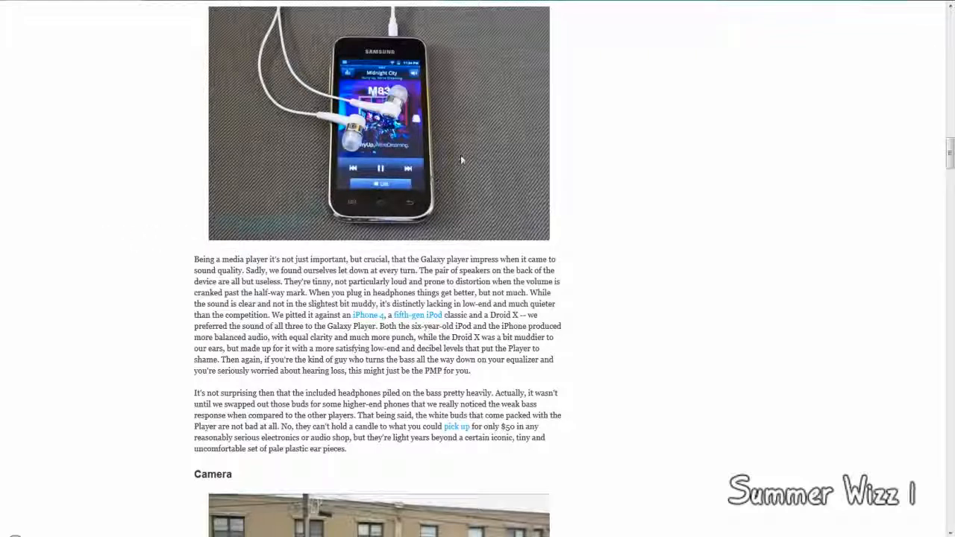
Read the Camera section's sample video and verdict, reaching the sample shots gallery
scroll(down, 3)
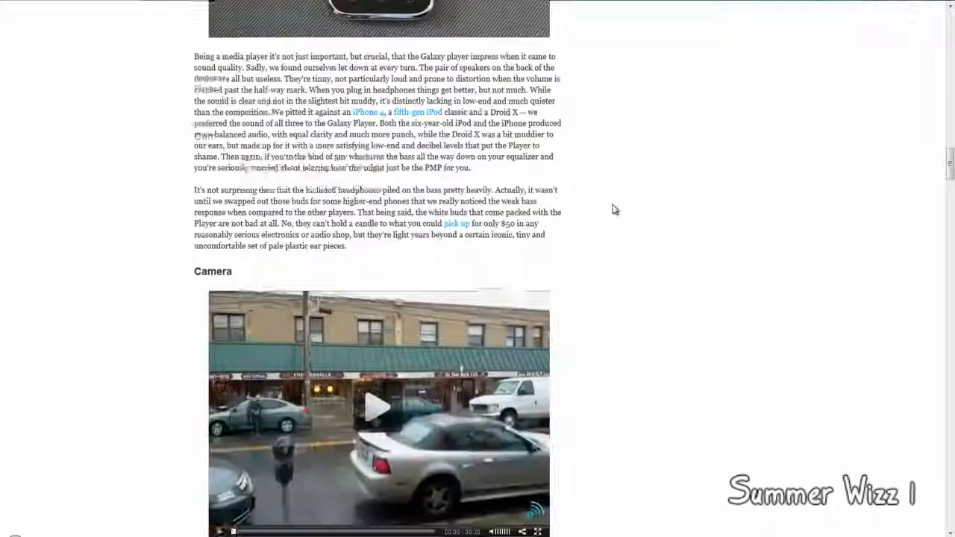
scroll(down, 3)
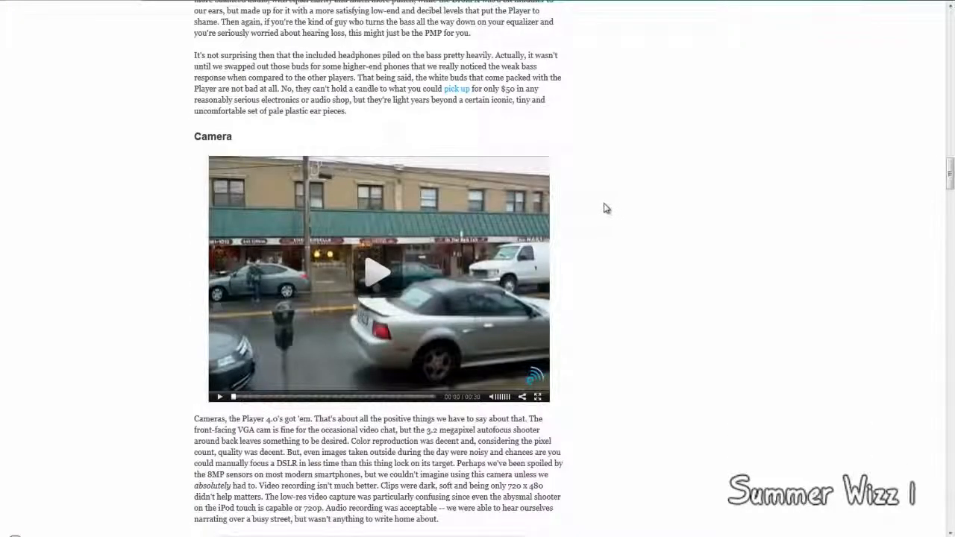
scroll(down, 3)
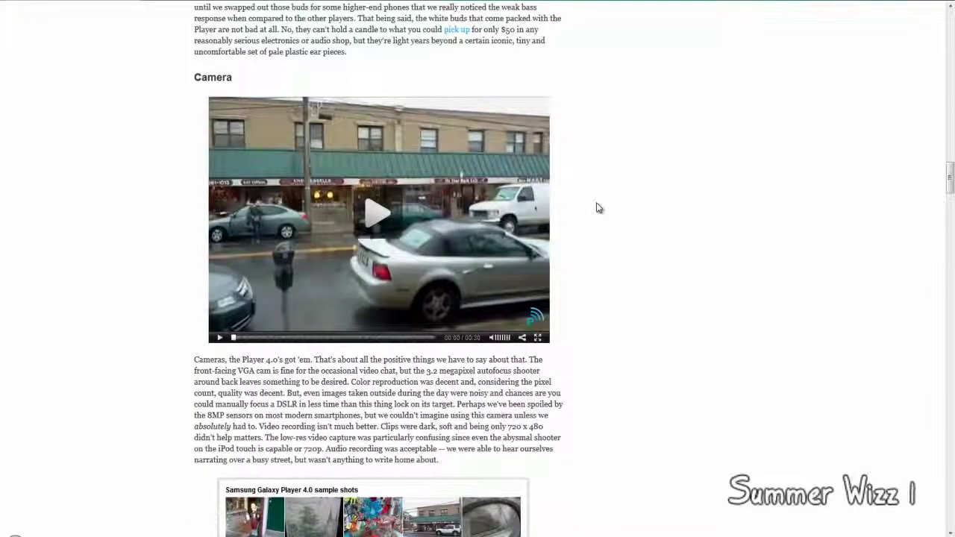
mouse_move(595, 211)
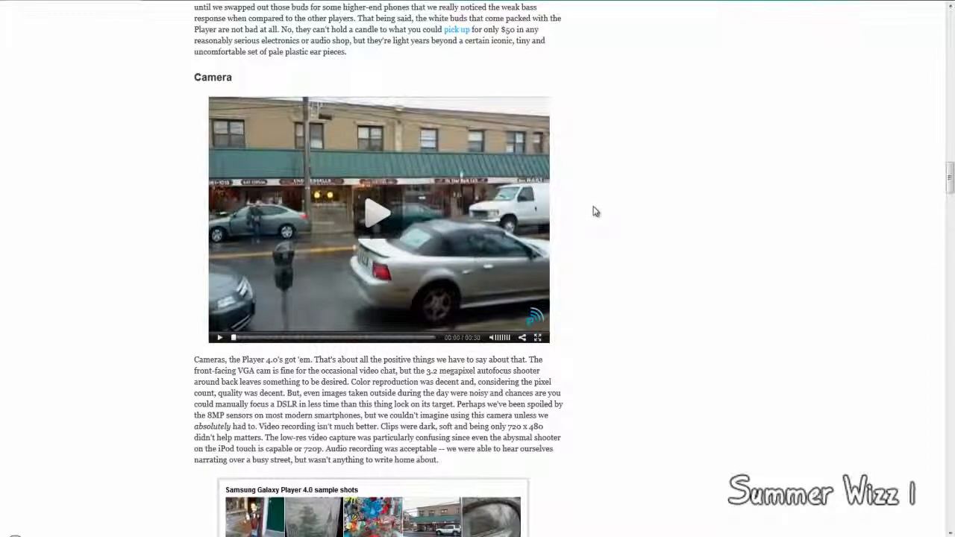
mouse_move(583, 217)
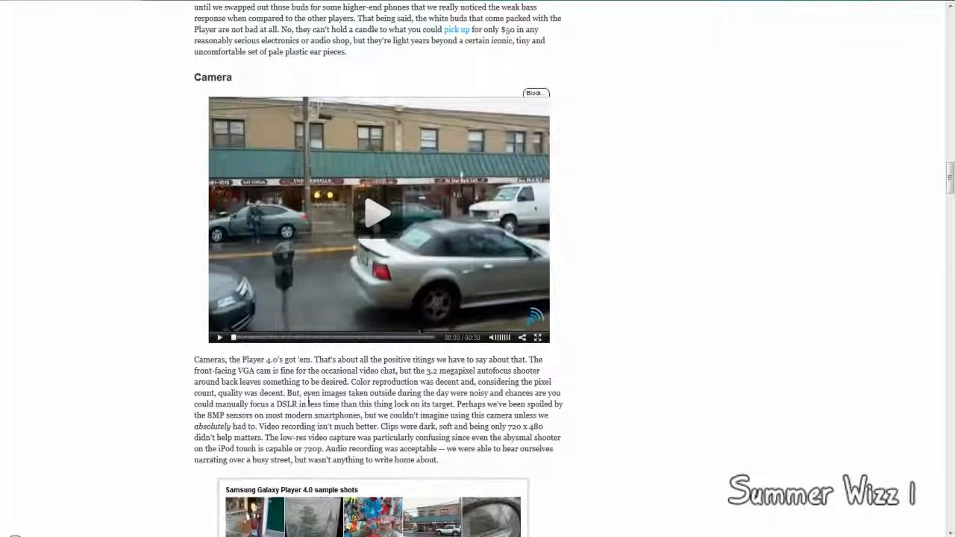
Read on through the Wrap-up verdict to the share counts and TAGS list
scroll(down, 3)
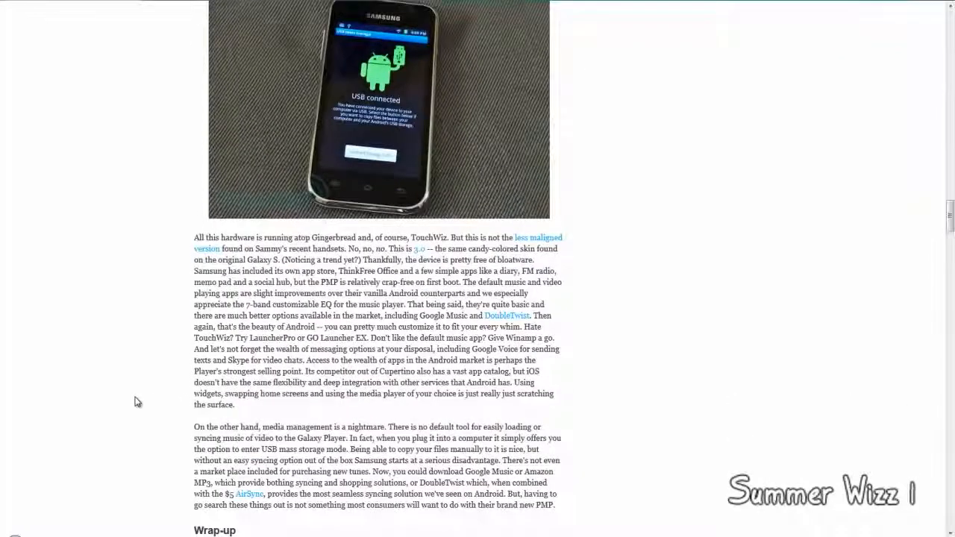
scroll(down, 3)
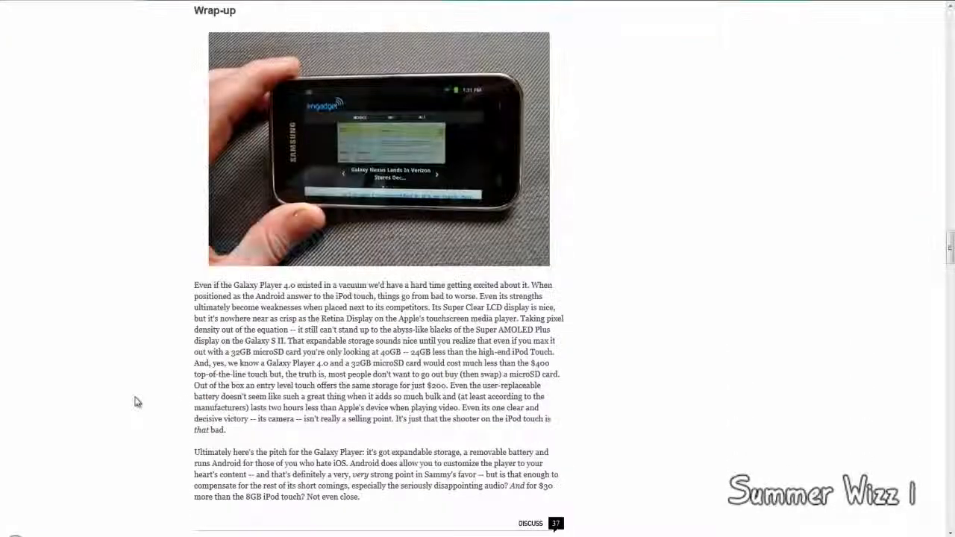
scroll(down, 3)
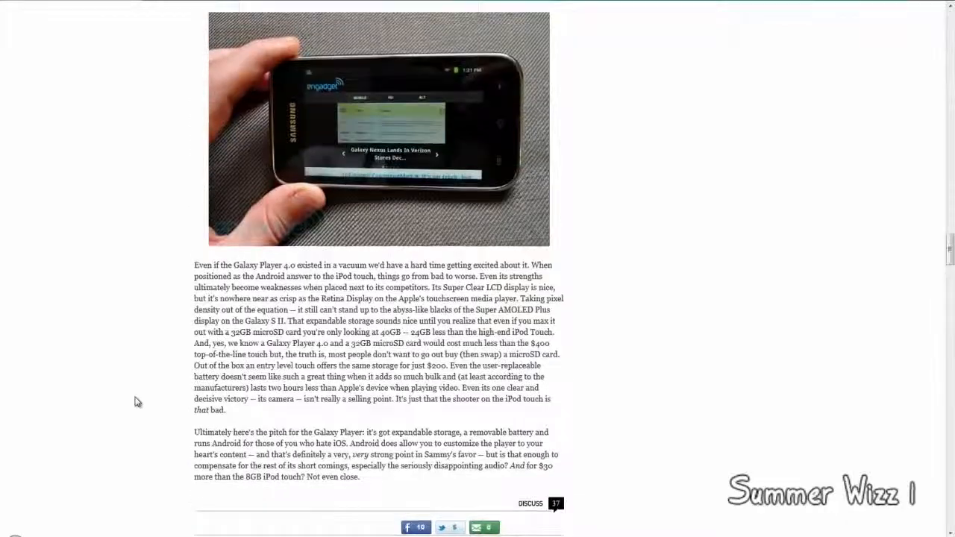
scroll(down, 3)
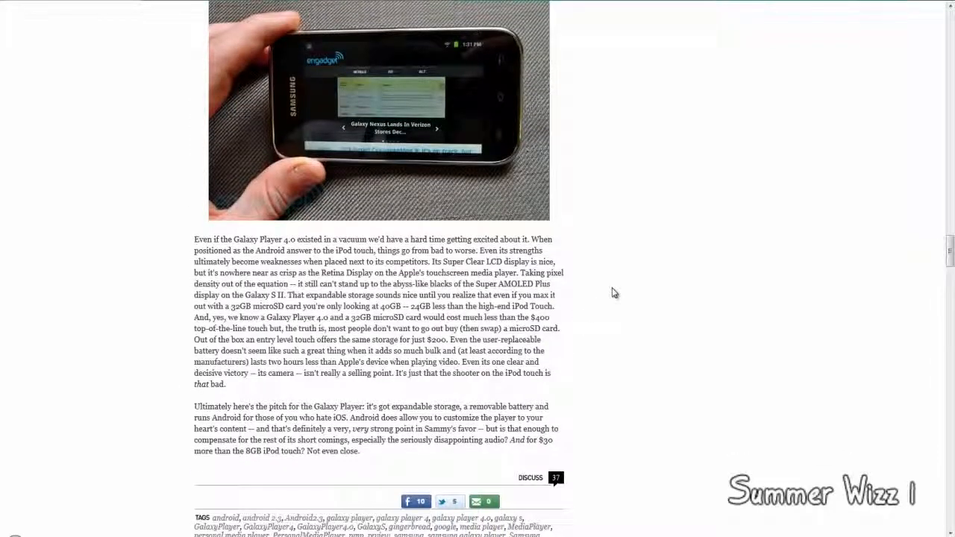